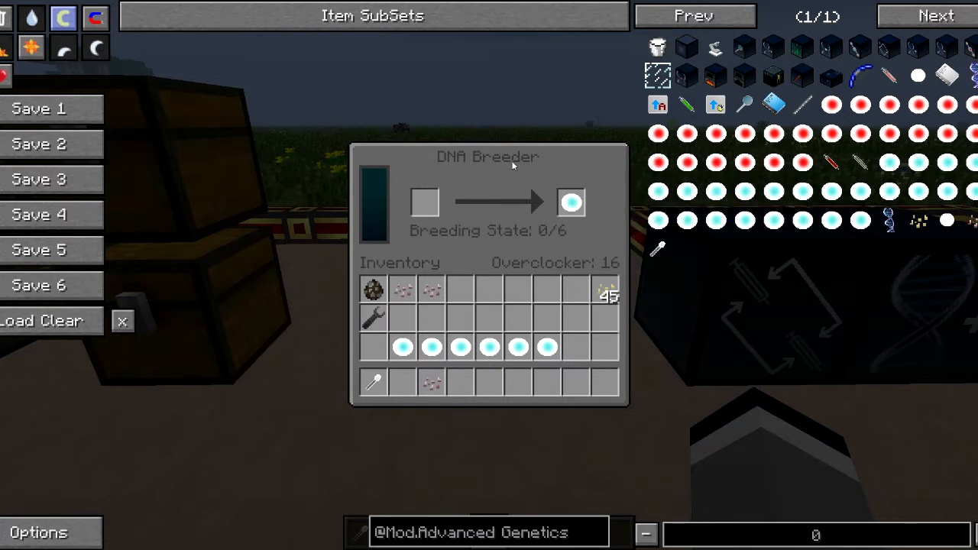
pyautogui.moveTo(446, 238)
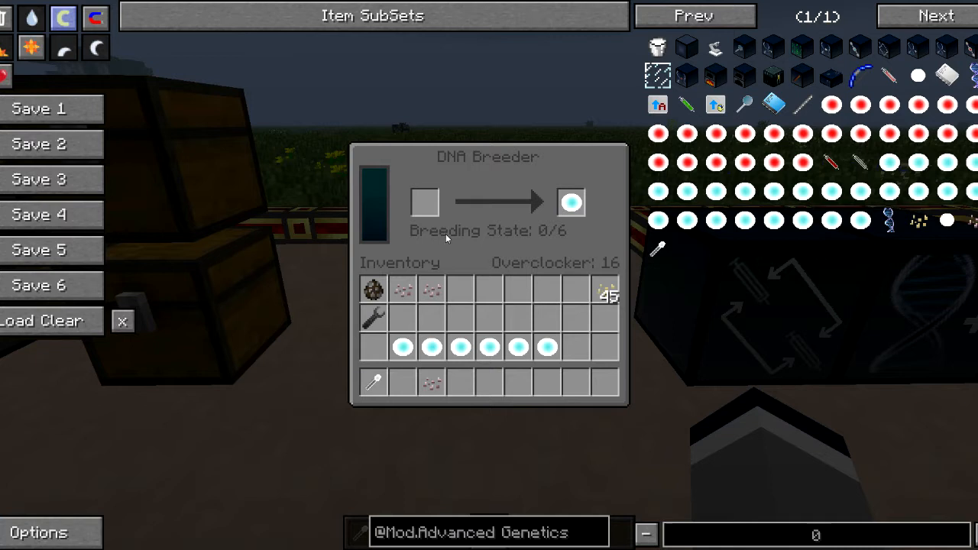
pyautogui.moveTo(566, 231)
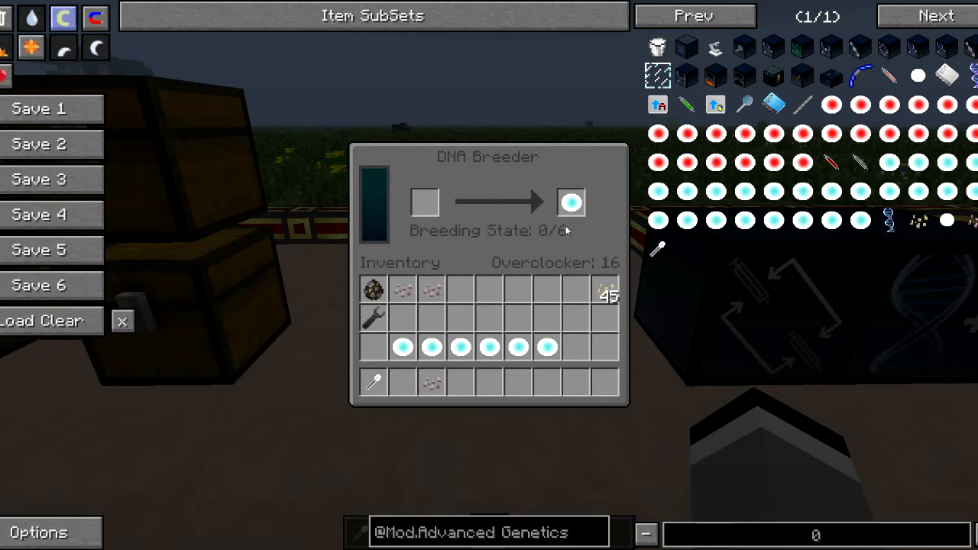
pyautogui.moveTo(553, 319)
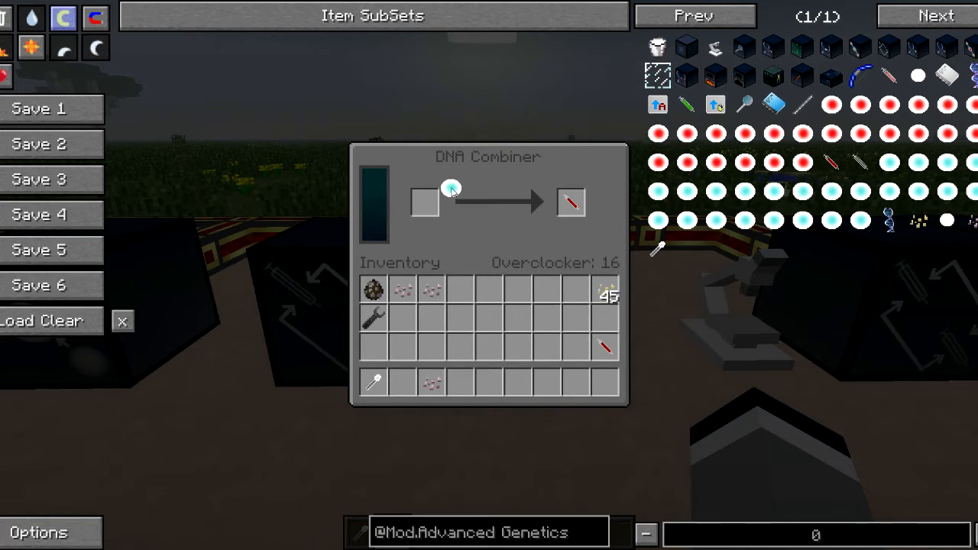
# Take the combined ability syringe from the DNA Combiner output slot
pyautogui.click(425, 202)
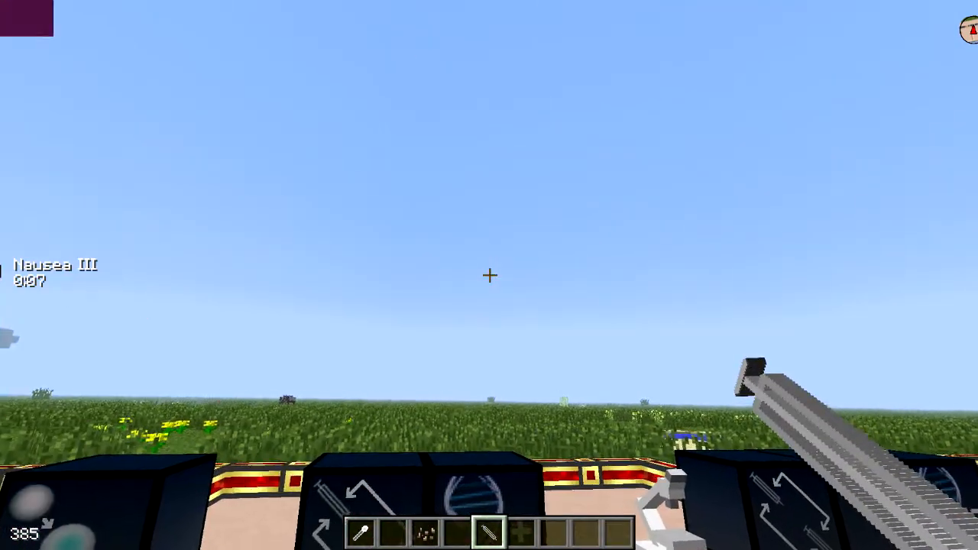
# Check the inventory for the active Nausea III effect after injecting, then return to the world
pyautogui.press('e')
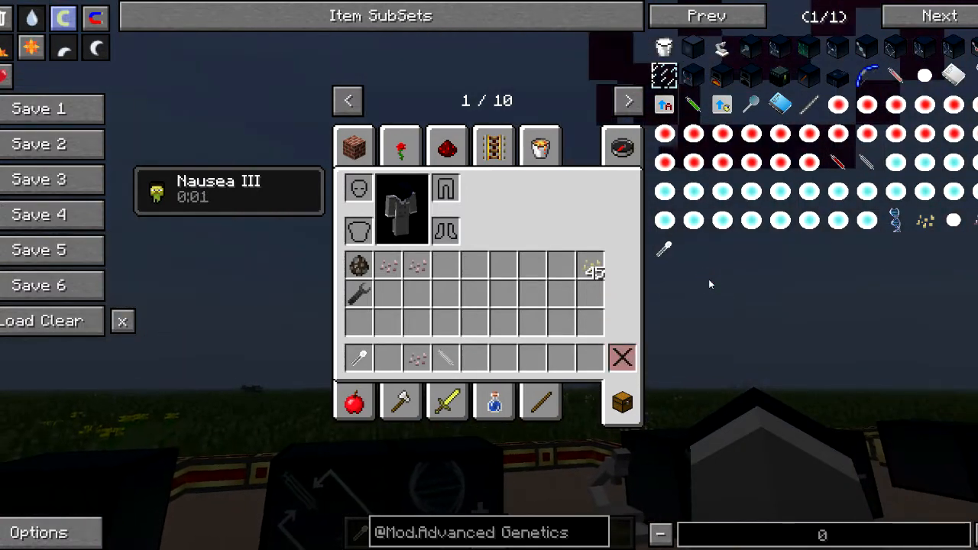
pyautogui.press('Escape')
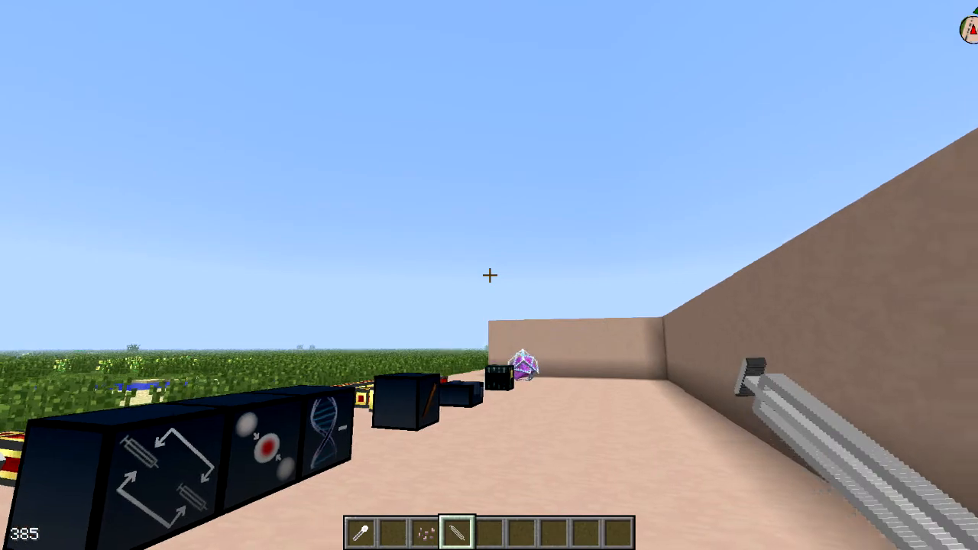
pyautogui.moveTo(489, 274)
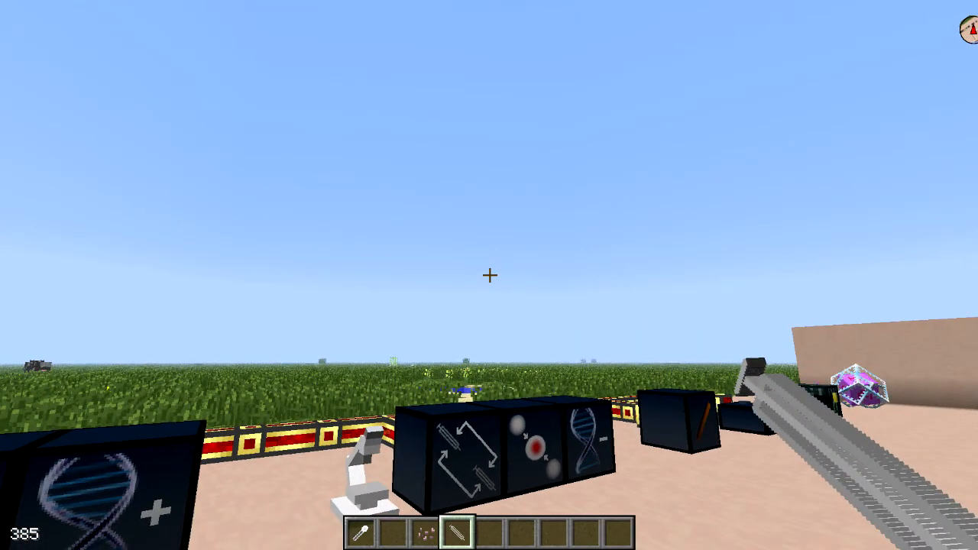